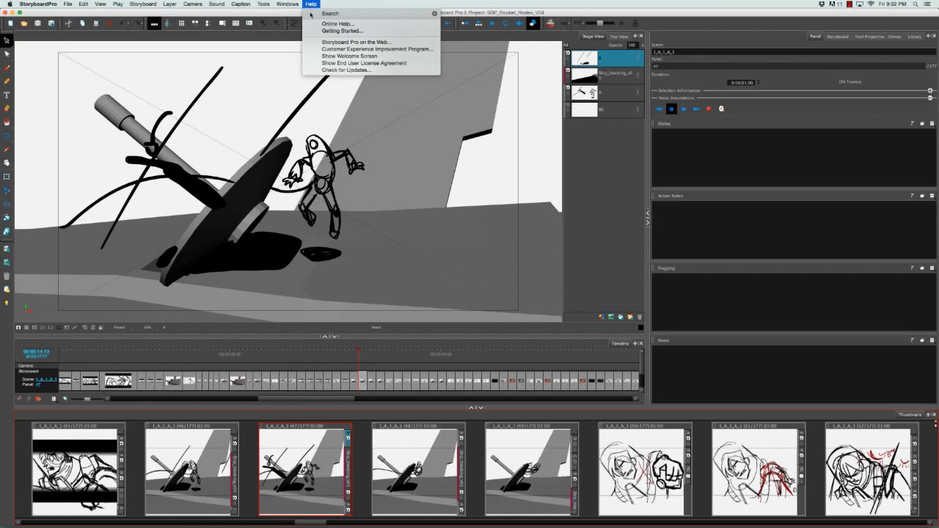
Show the Welcome Screen from the Help menu.
click(349, 56)
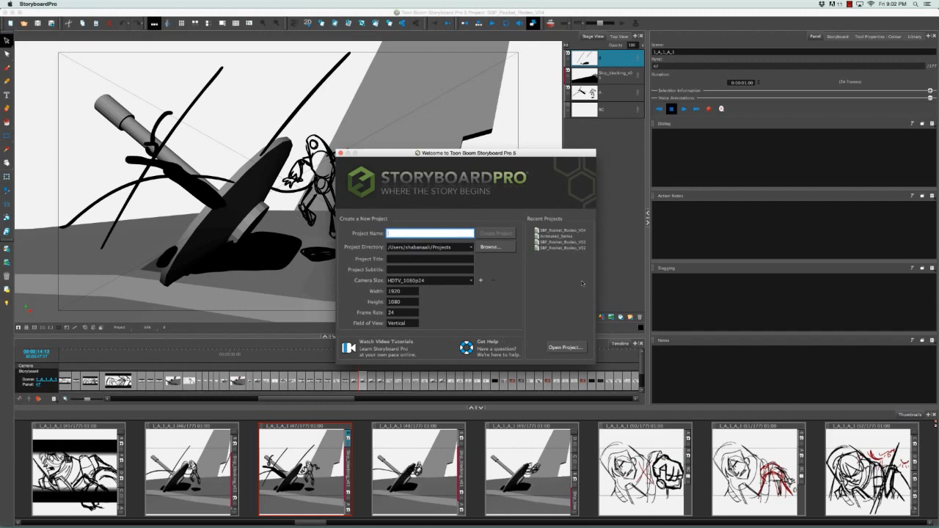
mouse_move(615, 255)
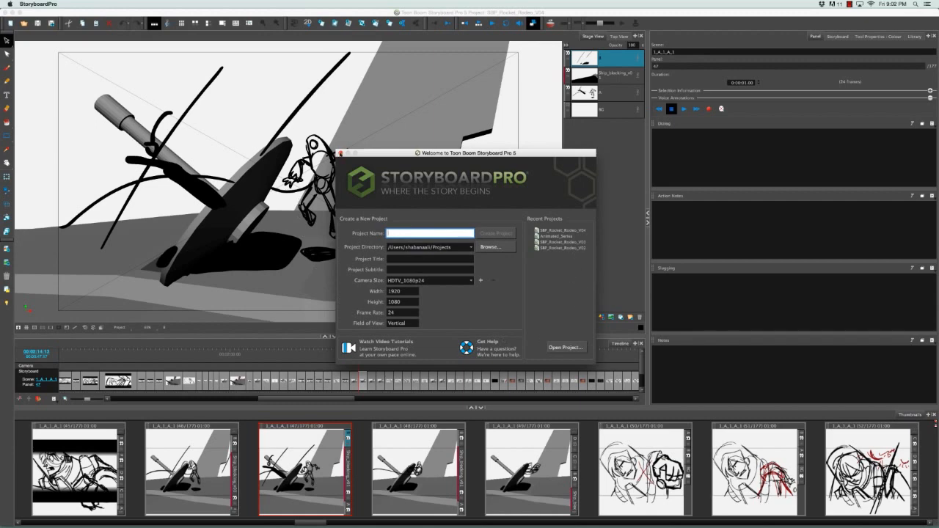
Close the Welcome screen and stray dialog, then start a new project via File > New.
click(339, 152)
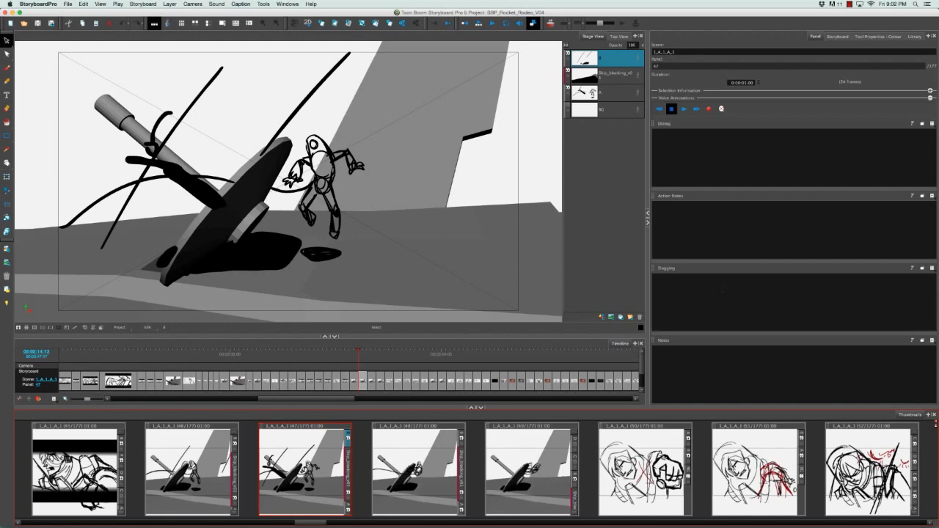
mouse_move(314, 268)
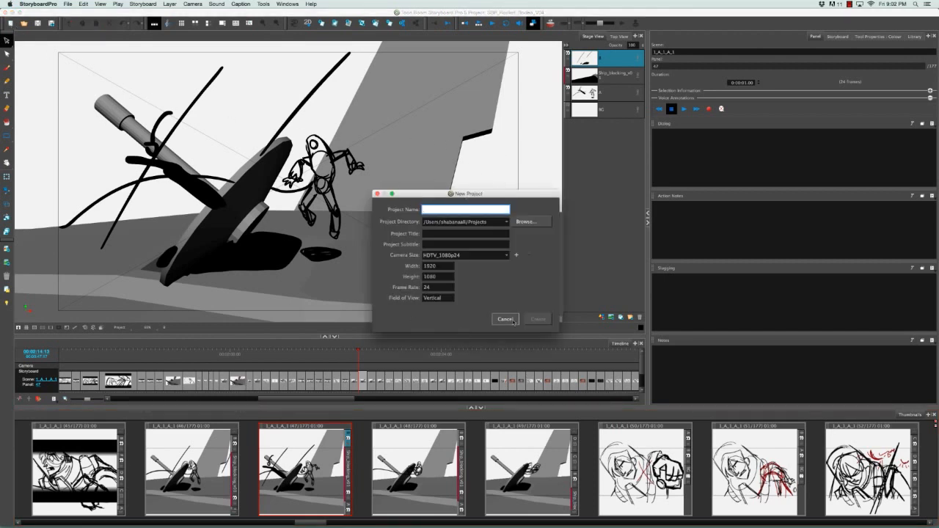
click(504, 319)
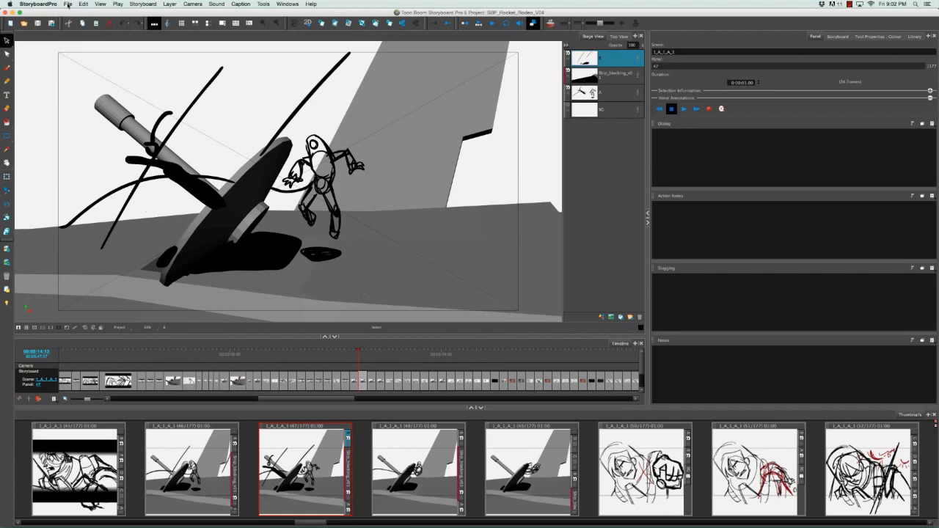
click(67, 4)
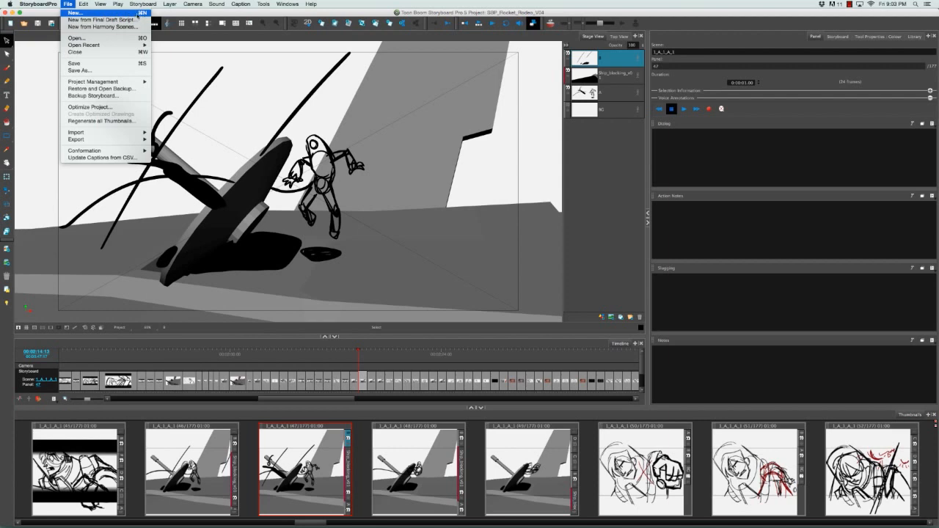
click(73, 12)
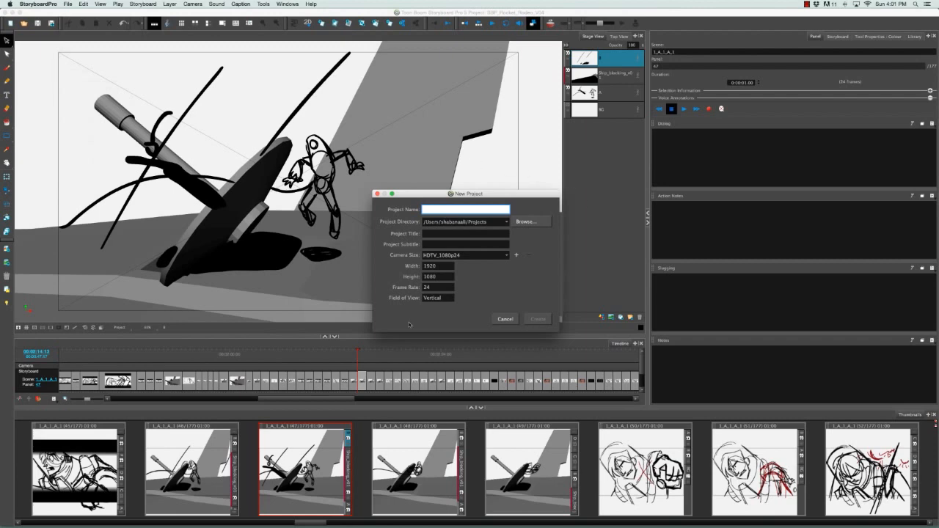
mouse_move(468, 309)
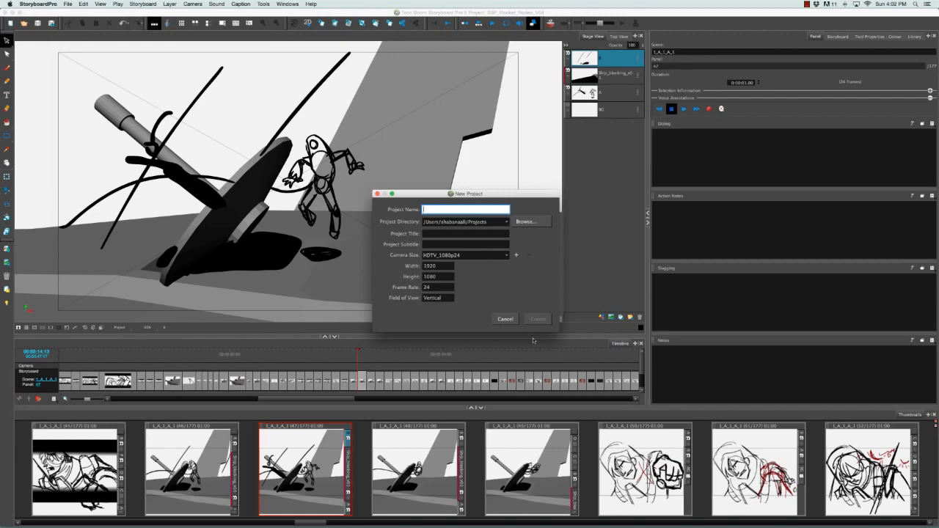
Enter Episode_12 as the project name, so the title fills in as Episode 12.
text(Episode)
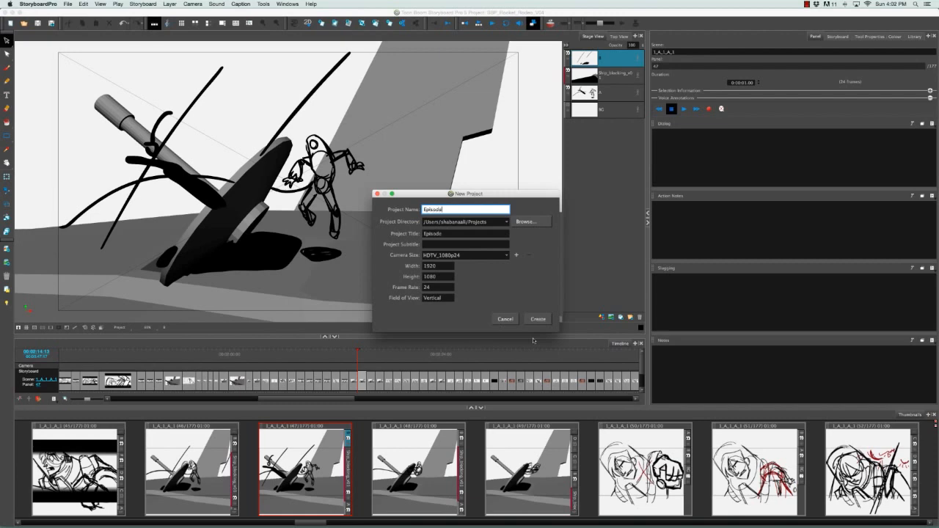
text(_12)
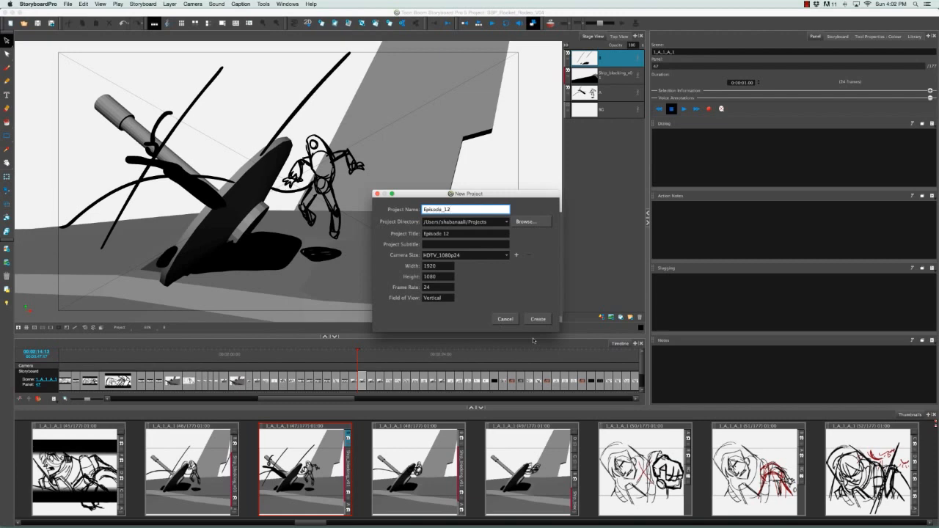
mouse_move(439, 346)
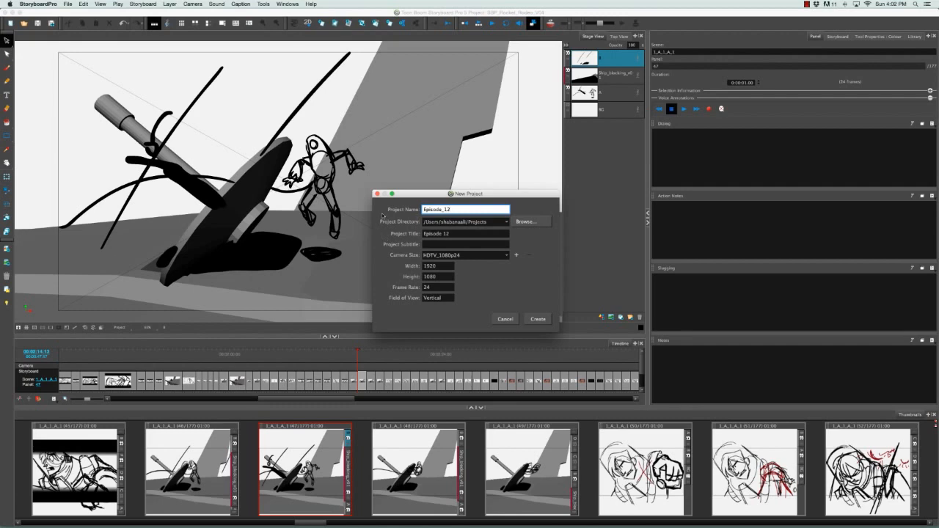
click(467, 208)
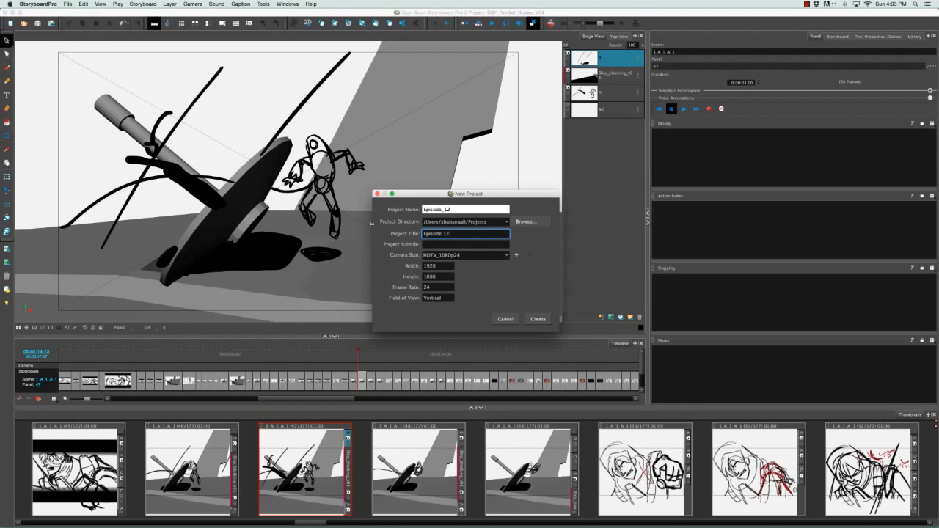
mouse_move(378, 231)
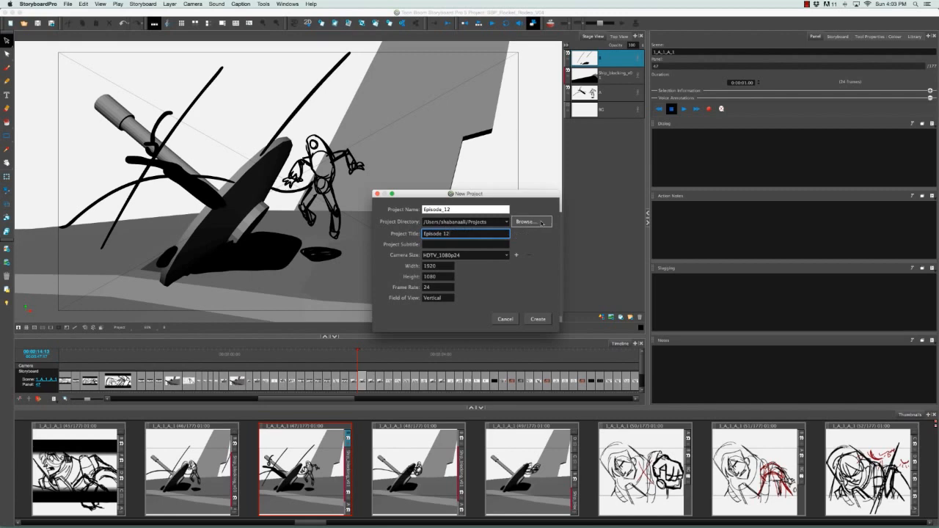
Browse to and choose the Projects folder as the project directory.
click(526, 222)
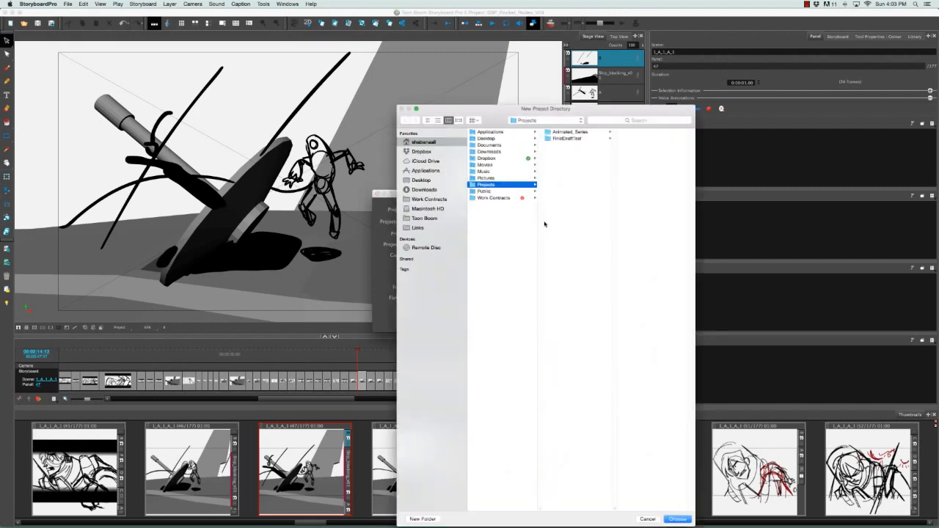
mouse_move(515, 226)
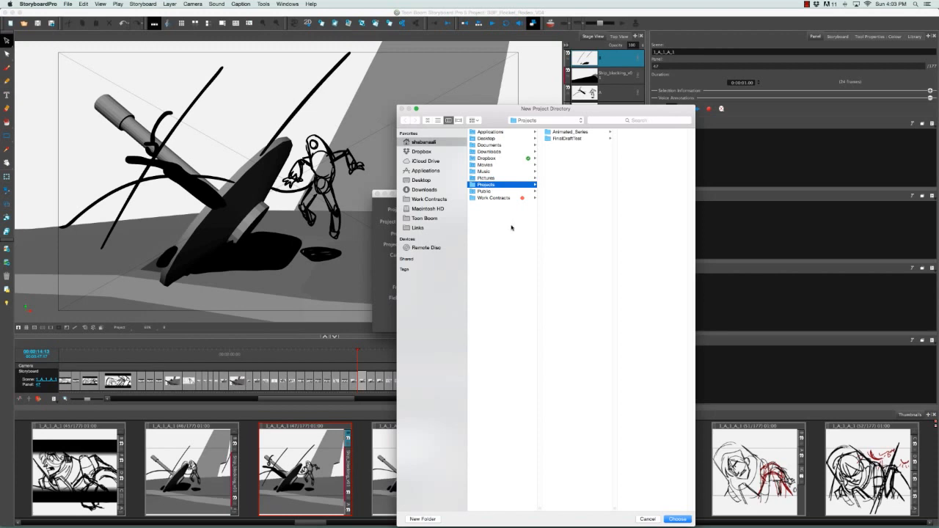
click(676, 519)
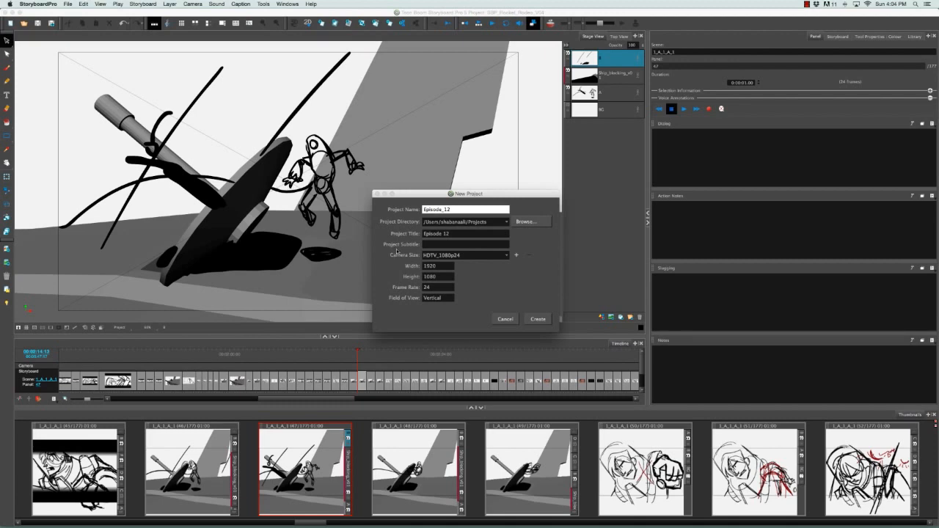
Enter Holiday Special in the Project Subtitle field.
click(465, 243)
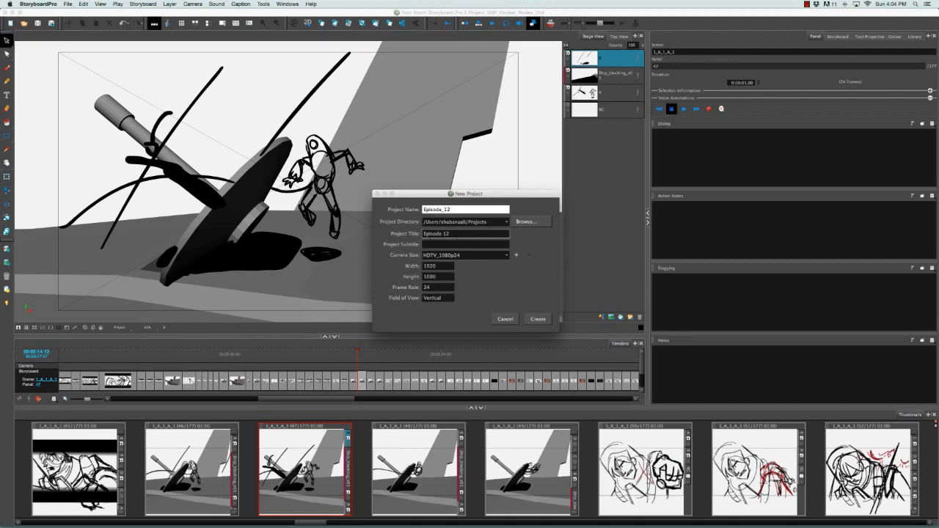
click(465, 243)
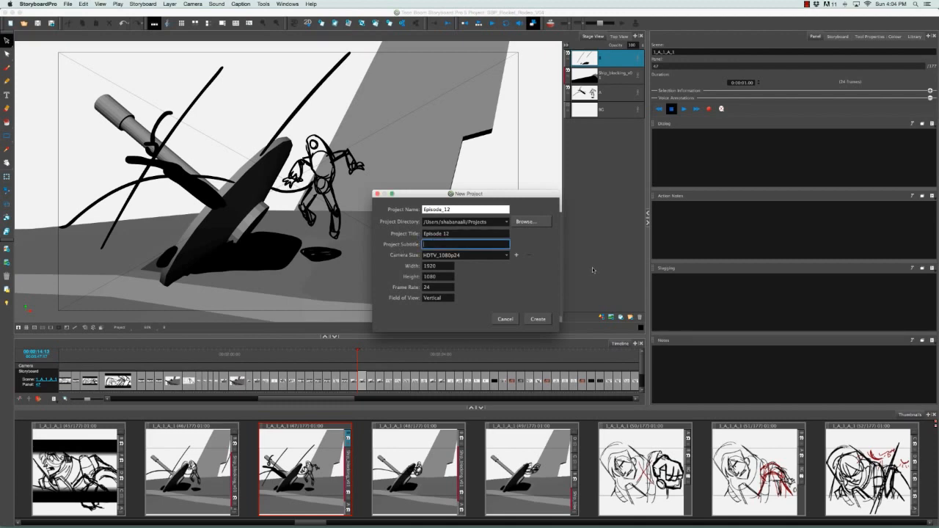
text(Holiday Special)
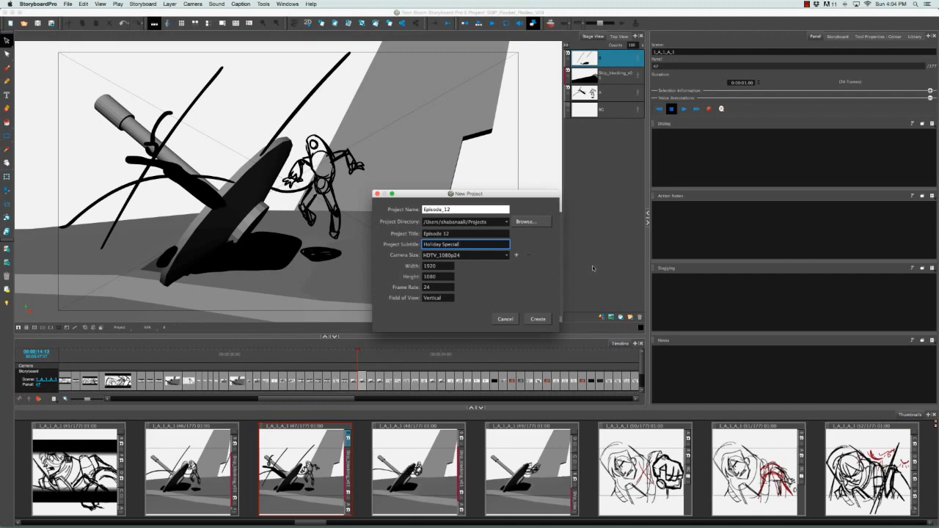
mouse_move(387, 261)
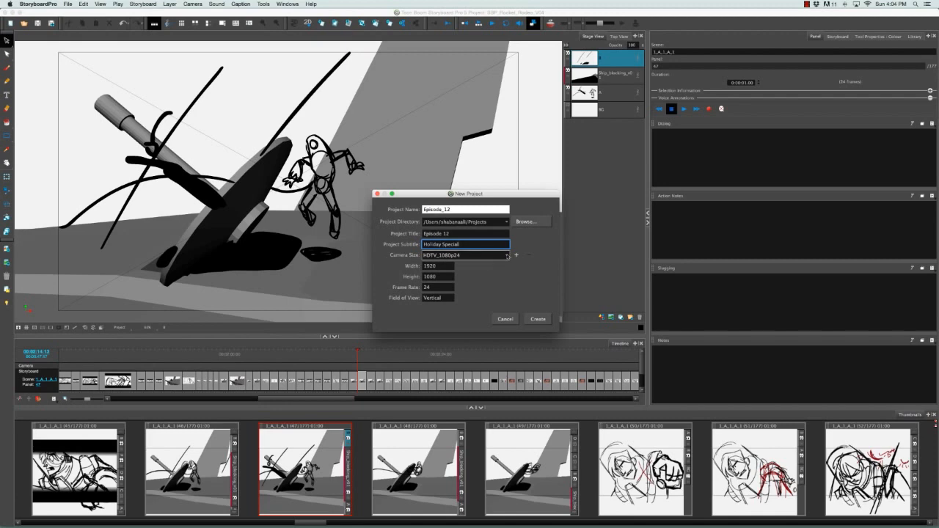
Pick HDTV (1920 by 1080, 24 fps) from the Camera Size list.
click(508, 255)
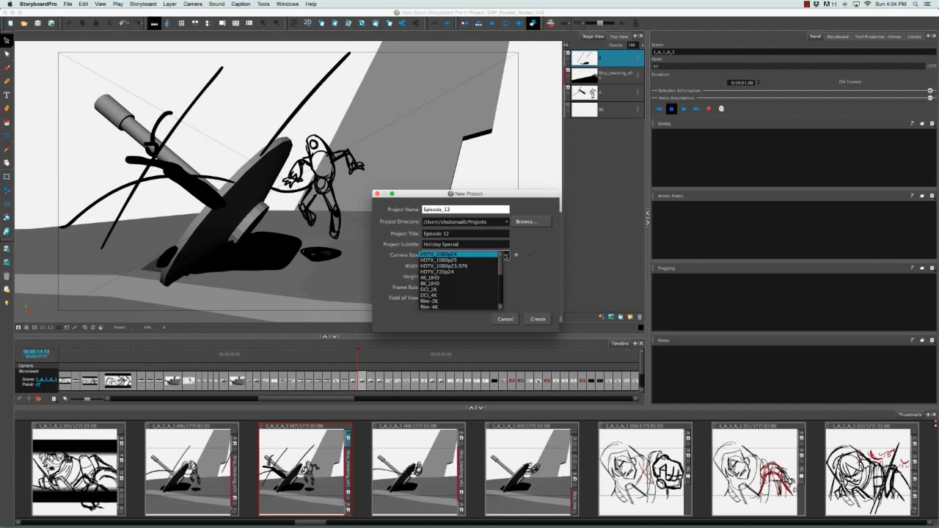
scroll(down, 3)
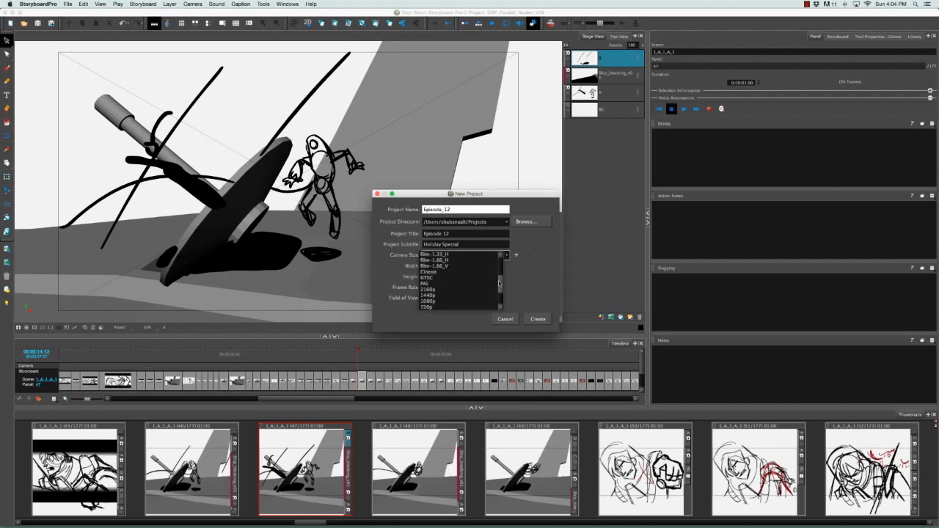
scroll(down, 3)
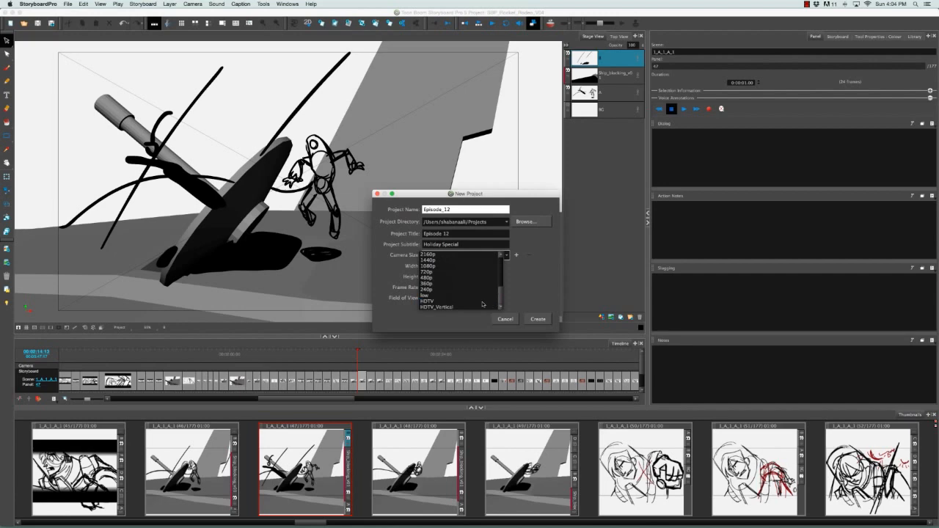
click(427, 301)
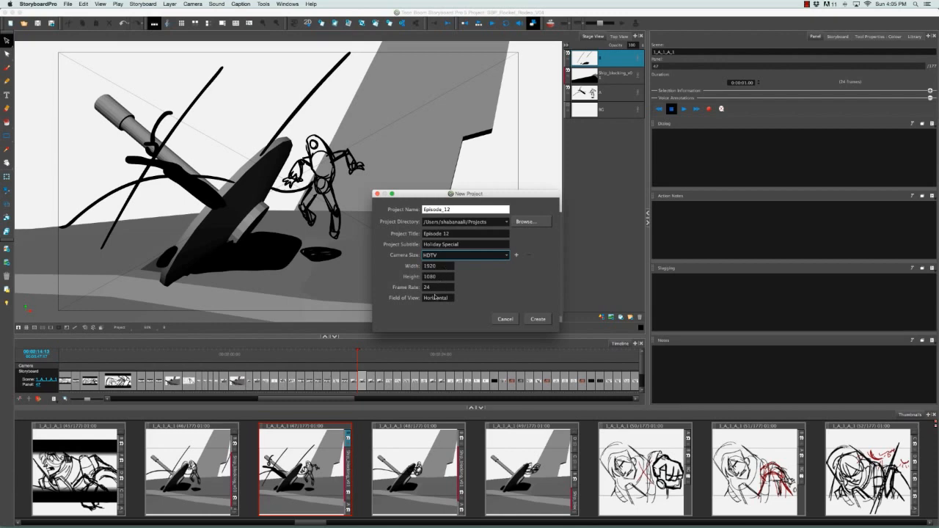
mouse_move(457, 299)
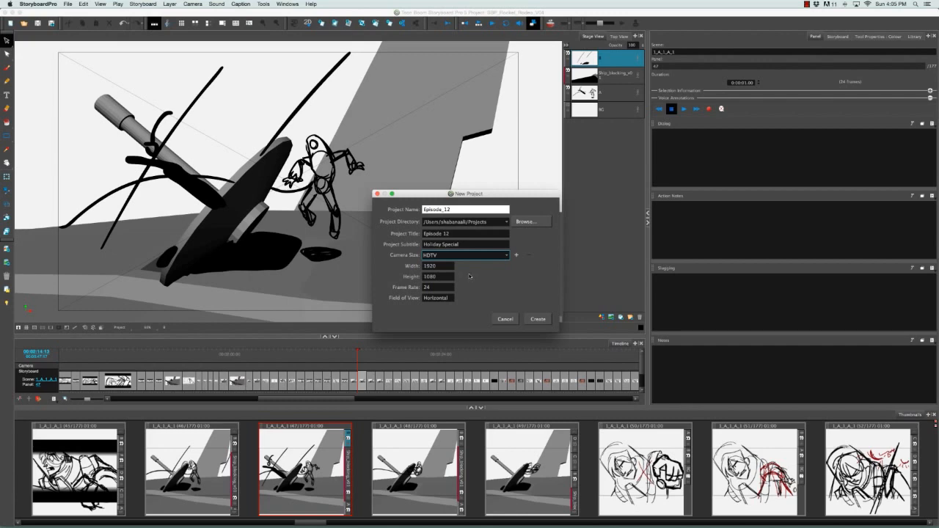
mouse_move(402, 275)
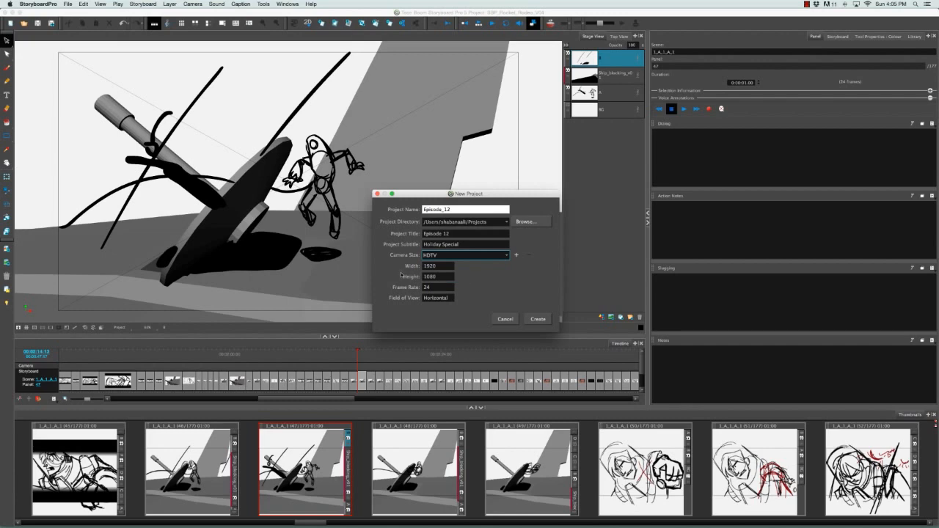
mouse_move(383, 285)
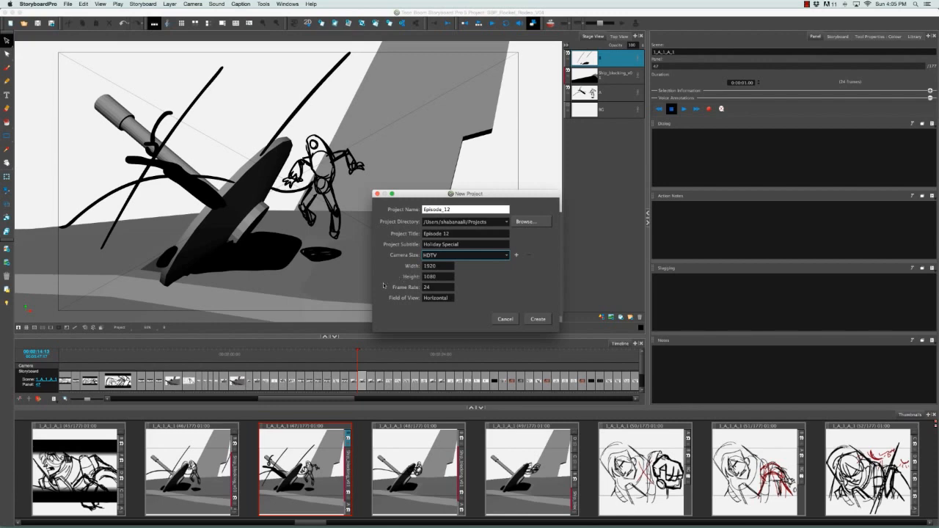
mouse_move(387, 284)
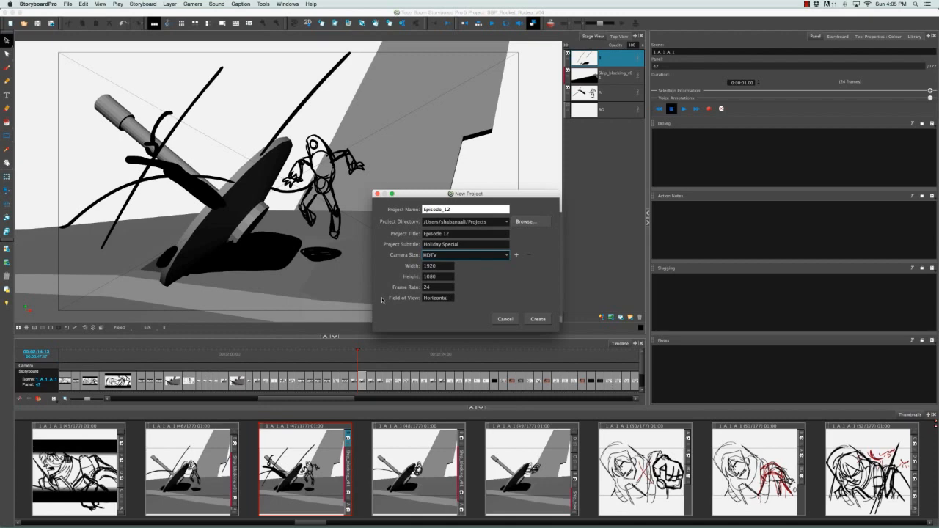
mouse_move(396, 308)
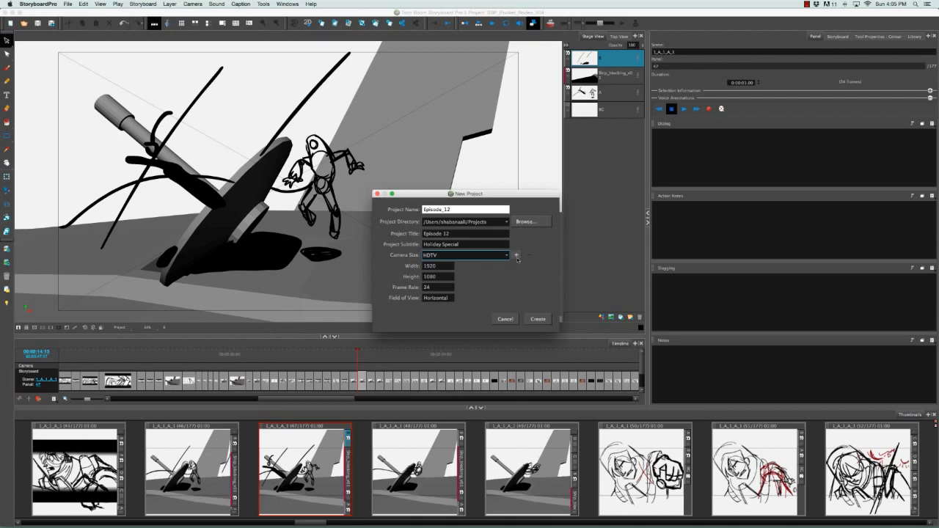
Add a resolution named Custom with height 600 and Vertical Fit.
click(517, 255)
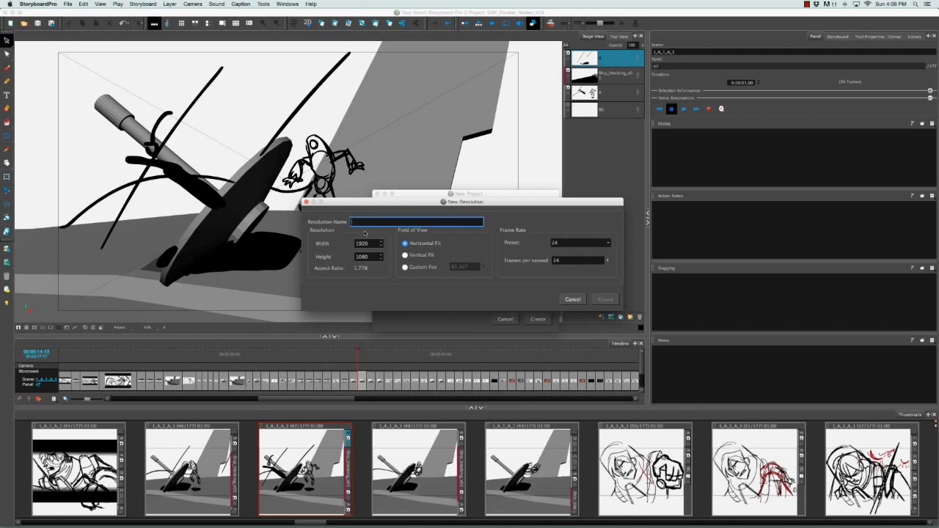
text(Custom)
click(368, 242)
text(800)
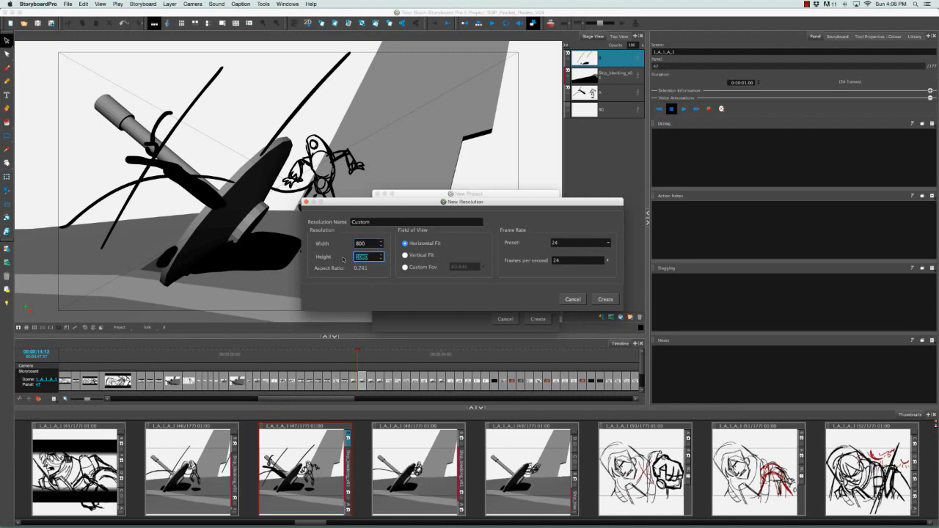
text(600)
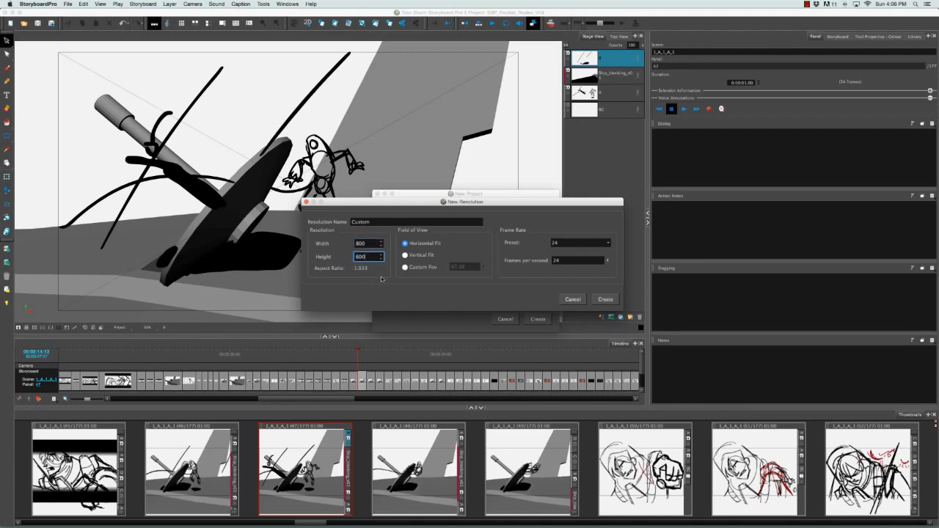
click(405, 256)
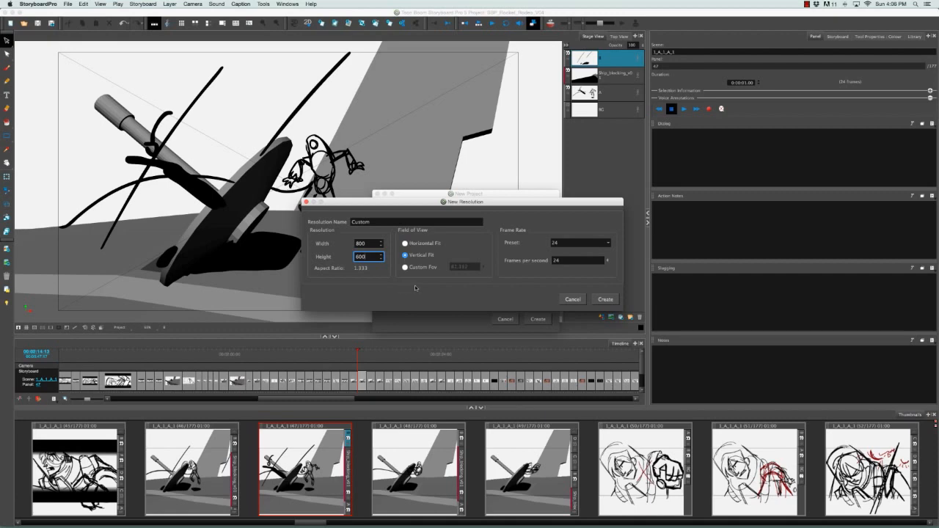
mouse_move(537, 279)
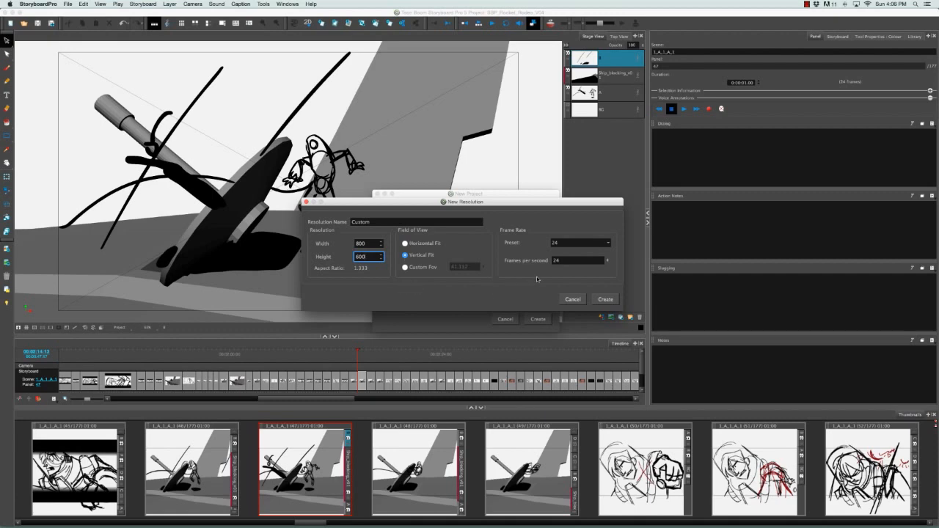
Set the custom resolution's frame rate to 30 fps and create it.
click(608, 244)
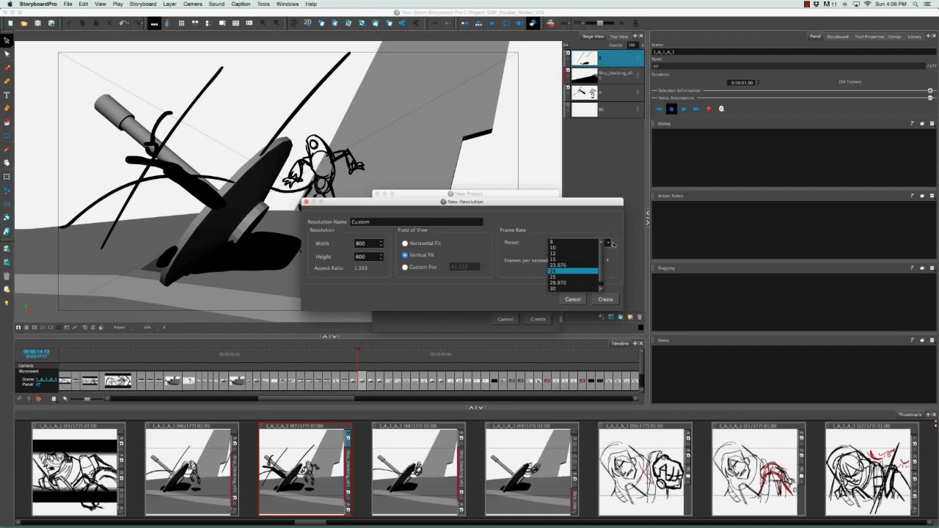
click(552, 286)
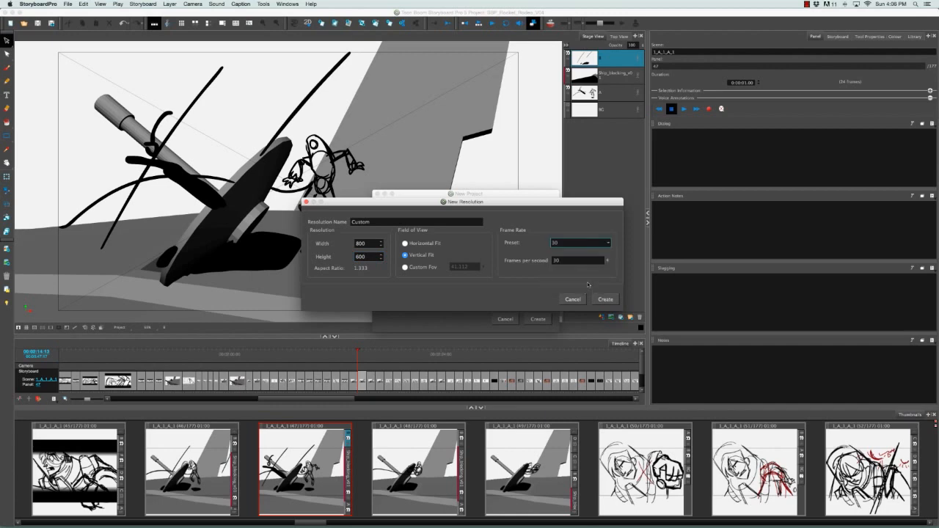
triple_click(578, 261)
text(12)
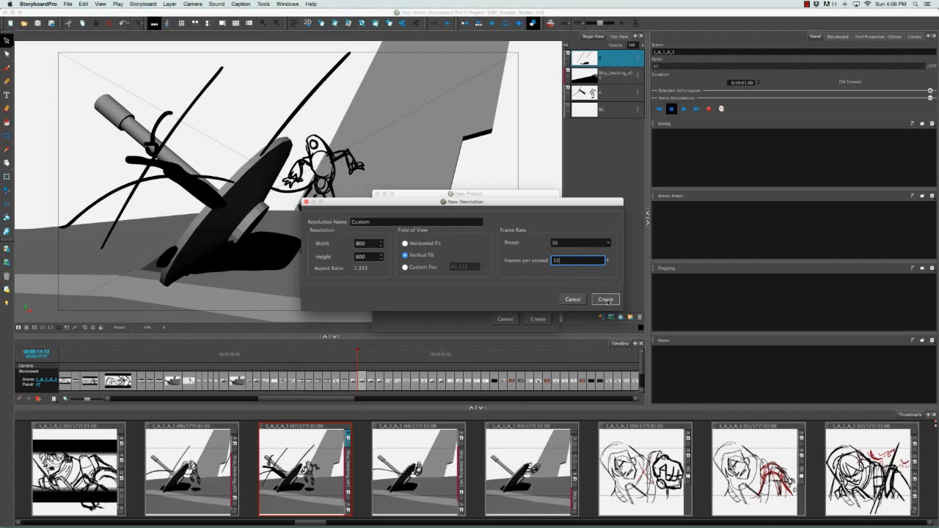
click(604, 300)
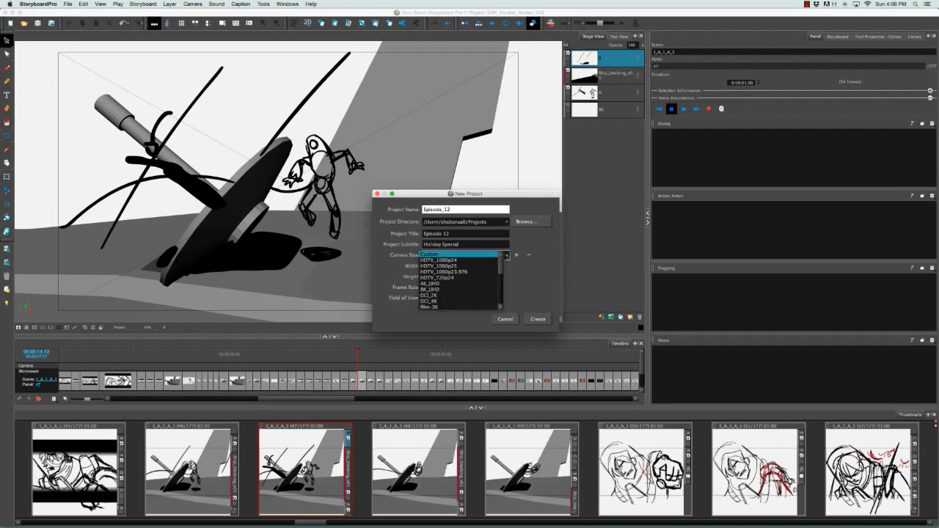
Try the Custom camera size, then settle on HDTV_1080p24 at 1920 by 1080.
click(455, 255)
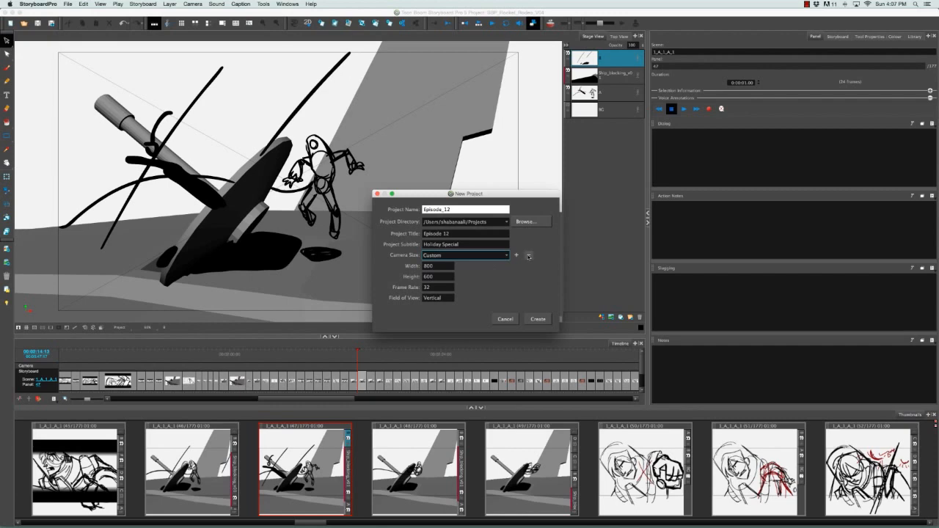
click(464, 255)
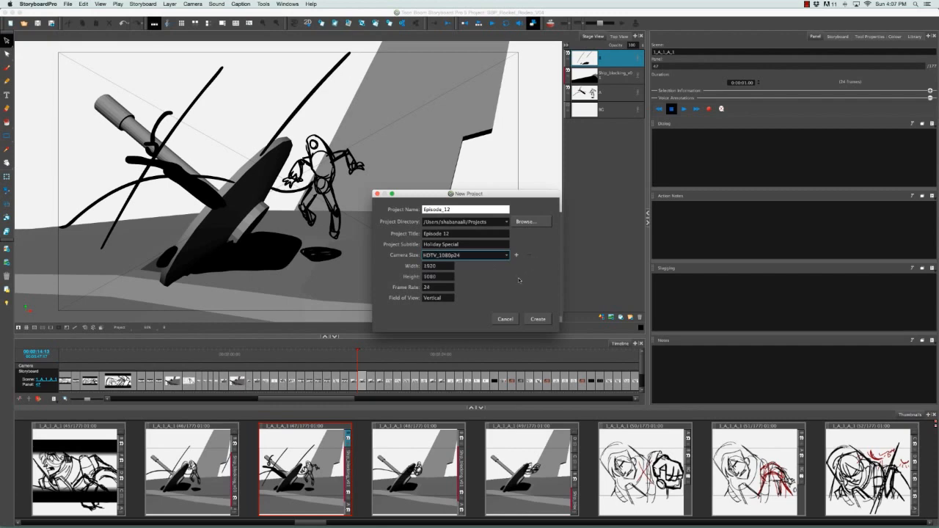
mouse_move(524, 276)
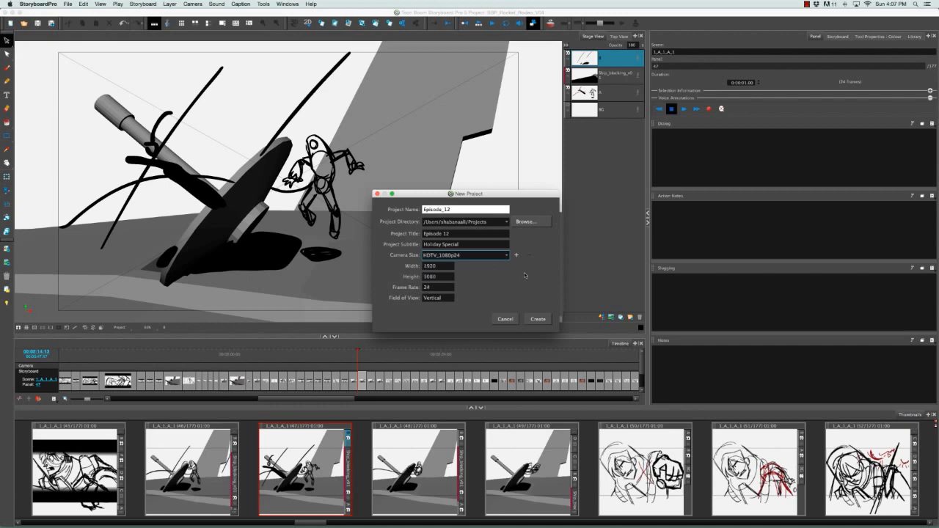